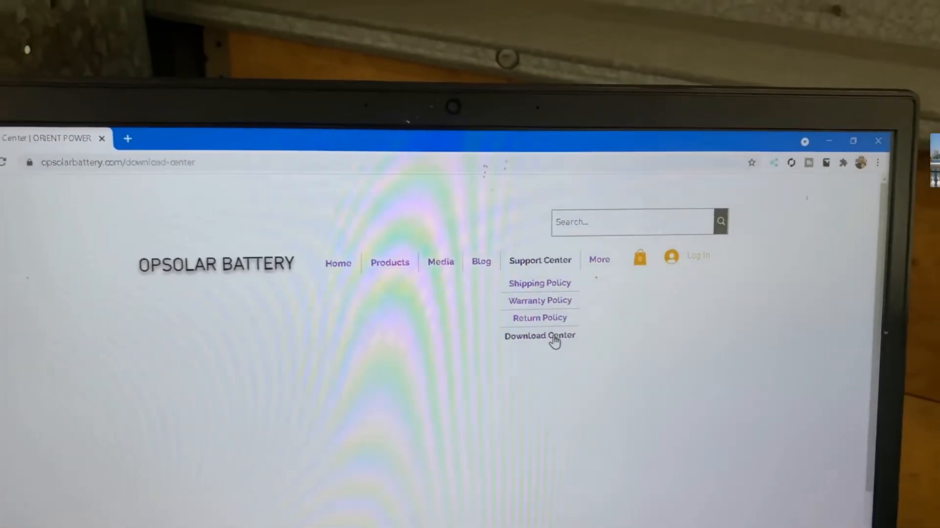
Step: Go to the Download Center page of the OPSOLAR Battery website
{"action": "left_click", "coordinate": [538, 335]}
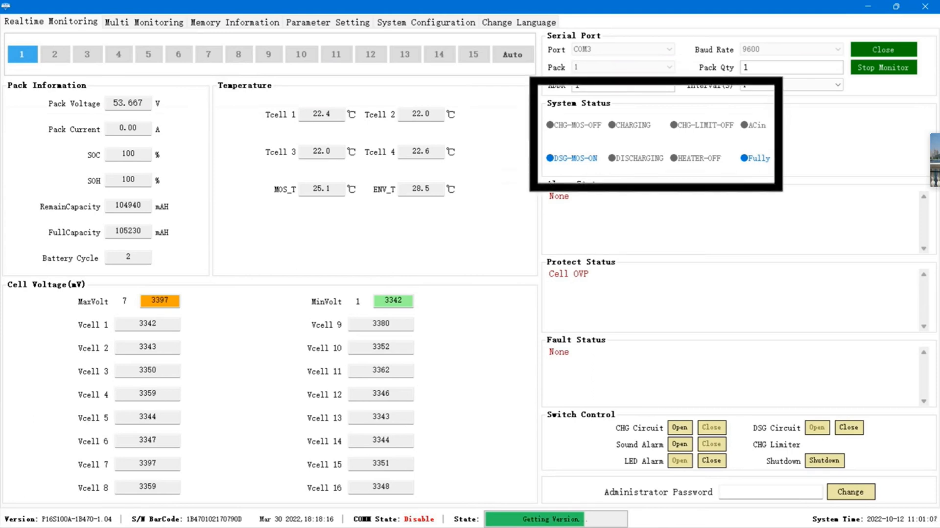
Step: Switch from Realtime Monitoring to the Memory Information records page
{"action": "left_click", "coordinate": [143, 22]}
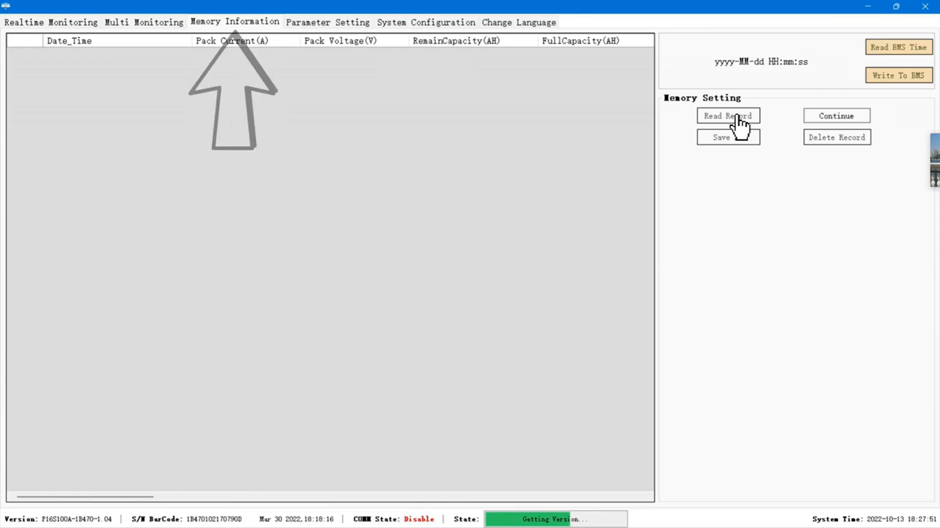
Step: Read the 29 stored records from the battery, dismiss 'No more data', and save them to a file
{"action": "left_click", "coordinate": [728, 116]}
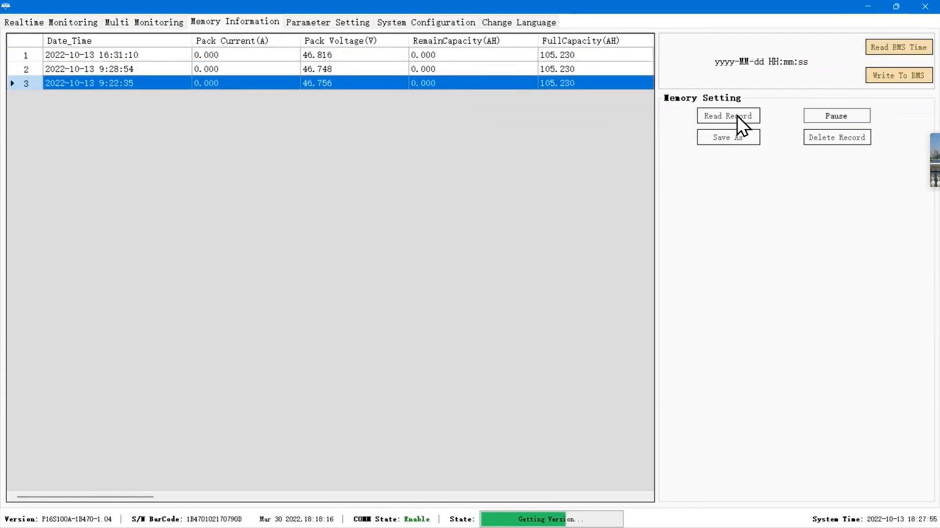
{"action": "left_click", "coordinate": [728, 116]}
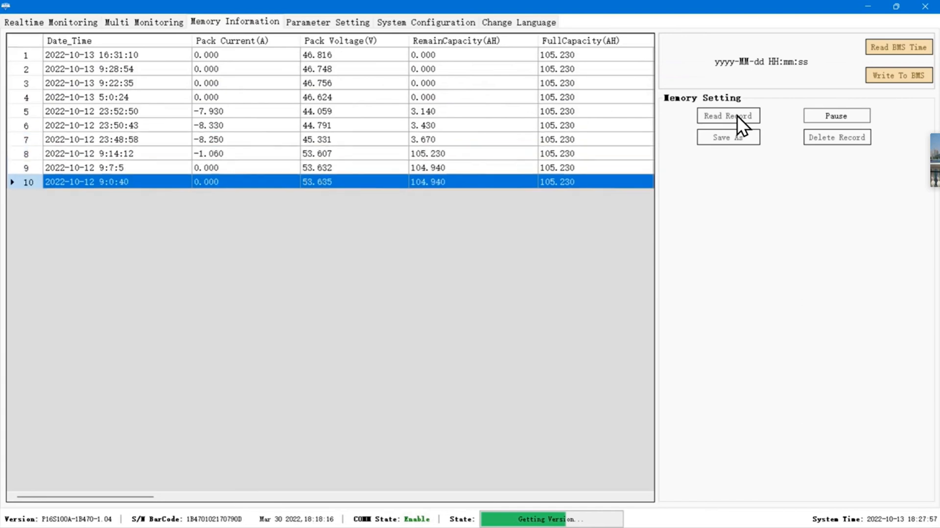
{"action": "left_click", "coordinate": [727, 115]}
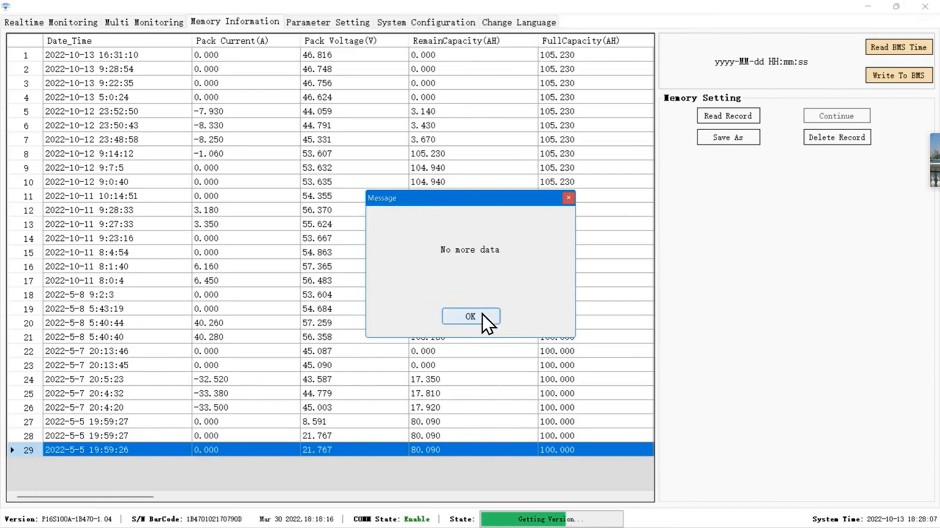
{"action": "left_click", "coordinate": [470, 316]}
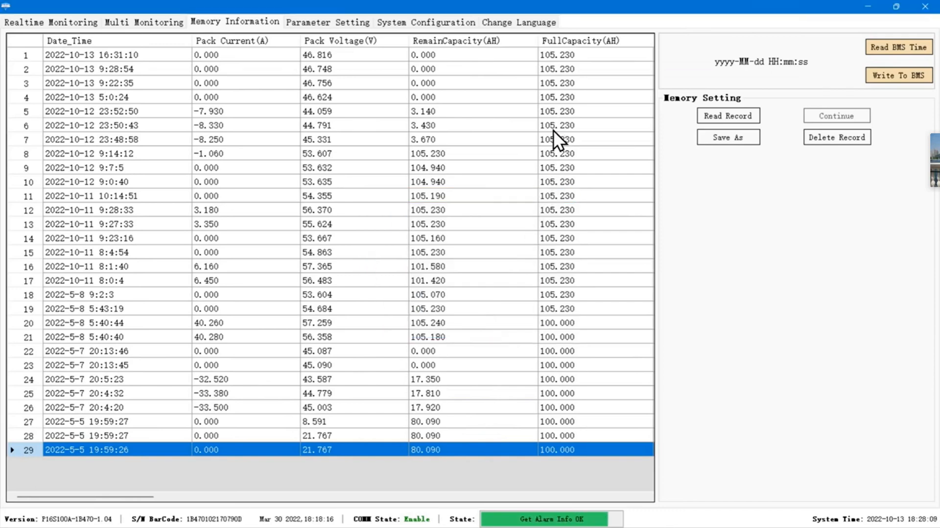
{"action": "mouse_move", "coordinate": [396, 84]}
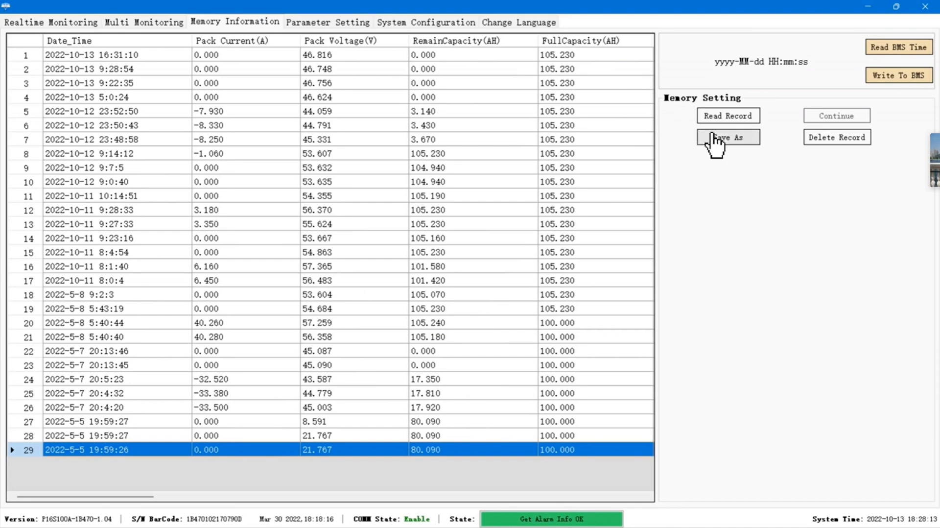
{"action": "left_click", "coordinate": [327, 23]}
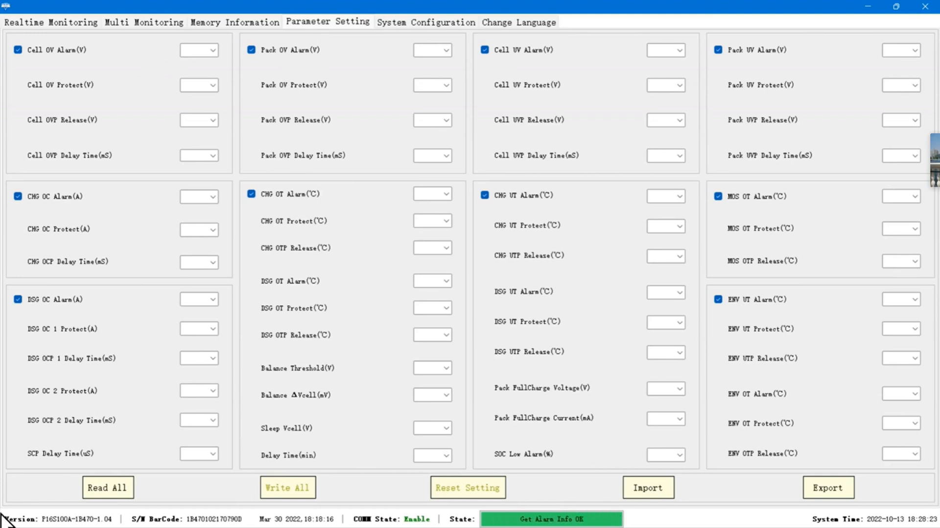
Step: Read all protection parameters from the battery, then move on to System Configuration
{"action": "left_click", "coordinate": [107, 487]}
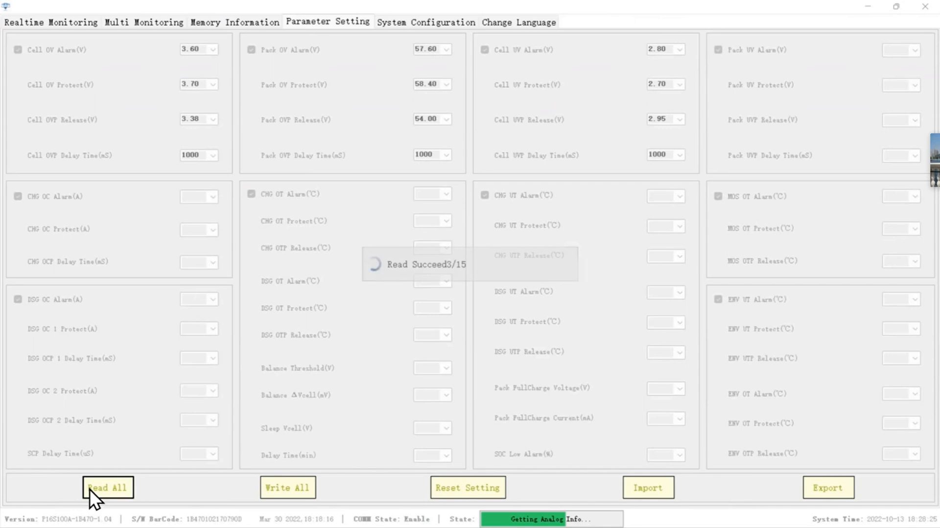
{"action": "left_click", "coordinate": [107, 487]}
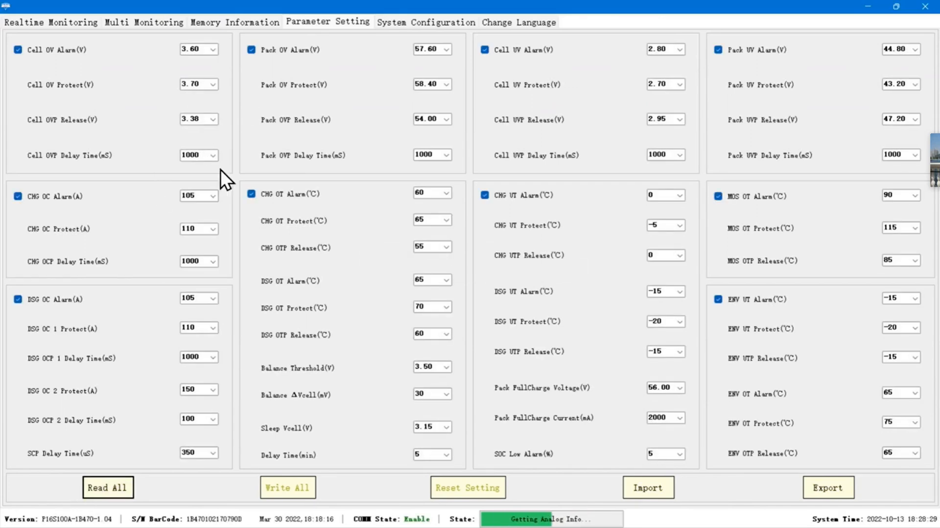
{"action": "left_click", "coordinate": [426, 22]}
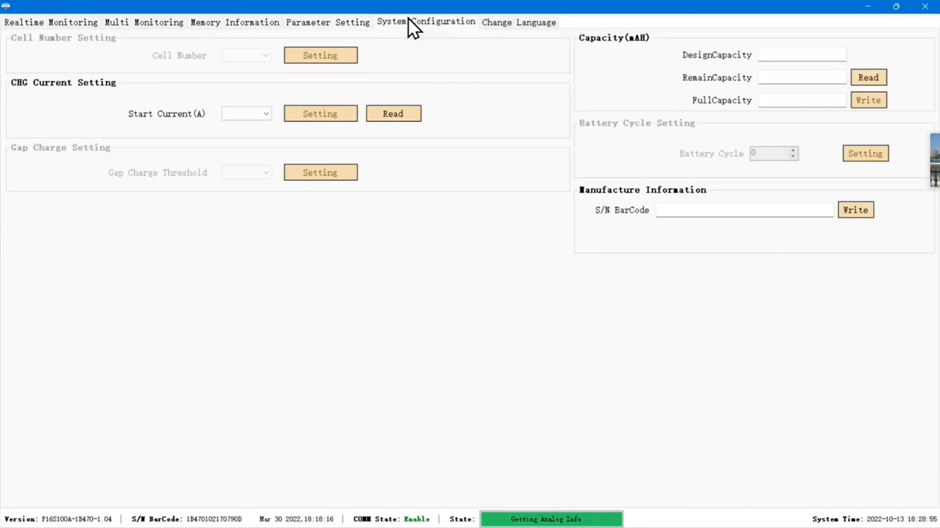
{"action": "mouse_move", "coordinate": [78, 124]}
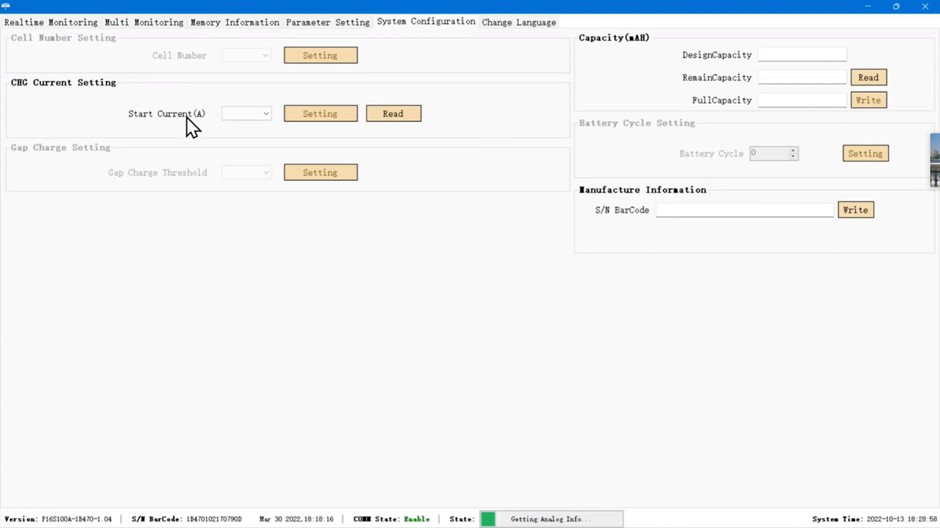
Step: Read the charge start current (100) and the design/remaining/full capacity (100000/105230 mAh) from the battery
{"action": "left_click", "coordinate": [393, 113]}
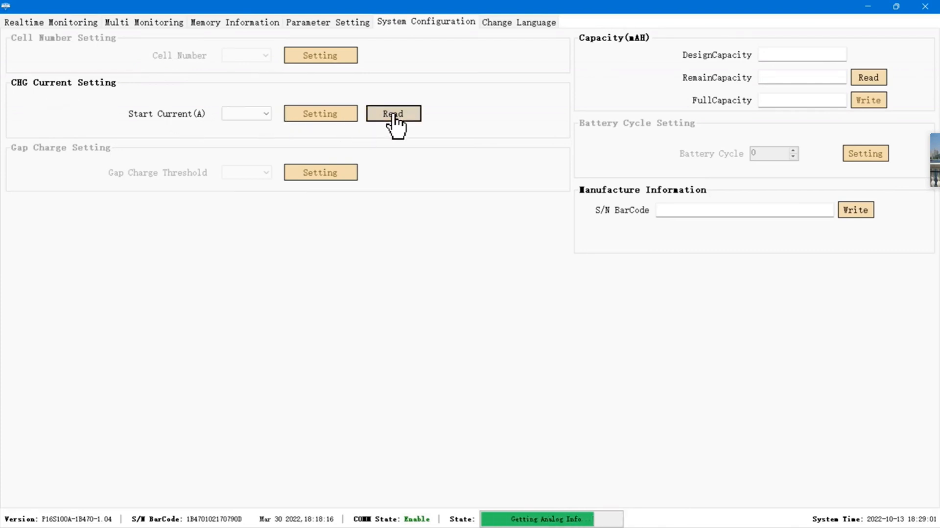
{"action": "left_click", "coordinate": [393, 113]}
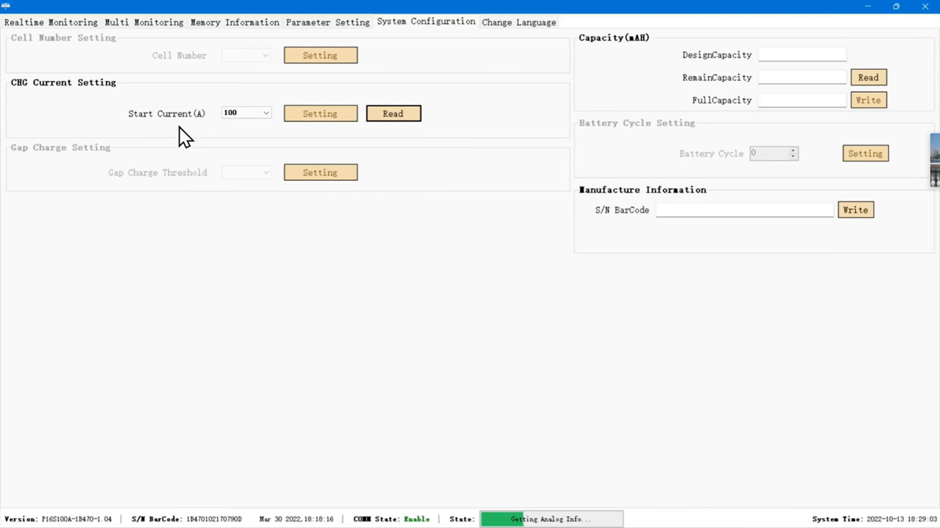
{"action": "left_click", "coordinate": [266, 113]}
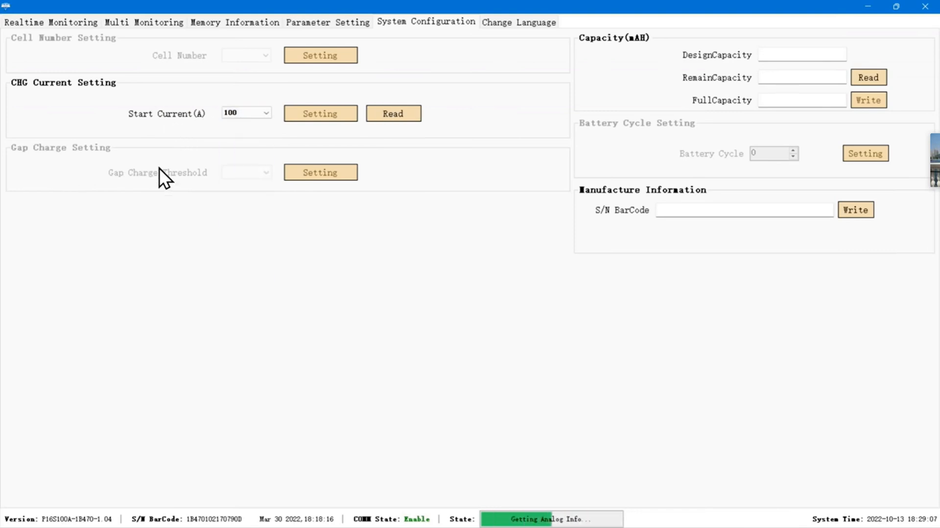
{"action": "mouse_move", "coordinate": [307, 186]}
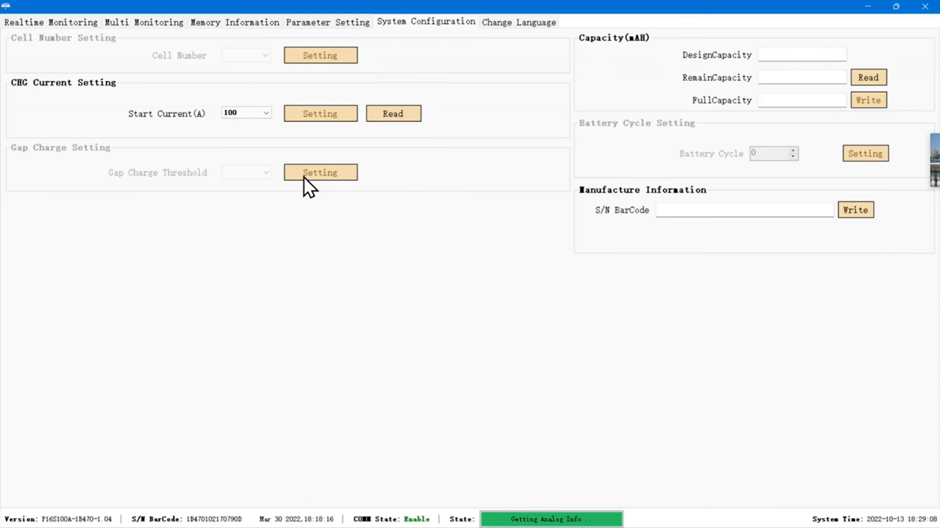
{"action": "mouse_move", "coordinate": [772, 105]}
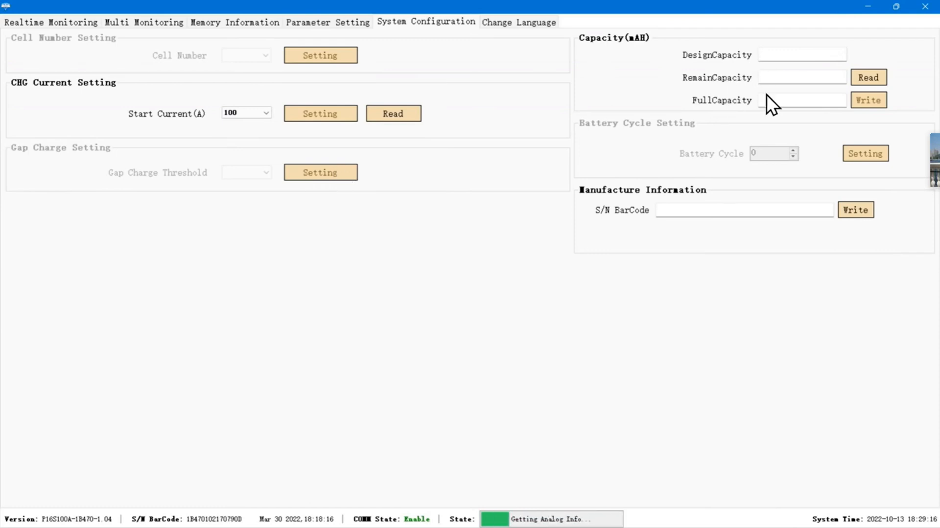
{"action": "left_click", "coordinate": [867, 76]}
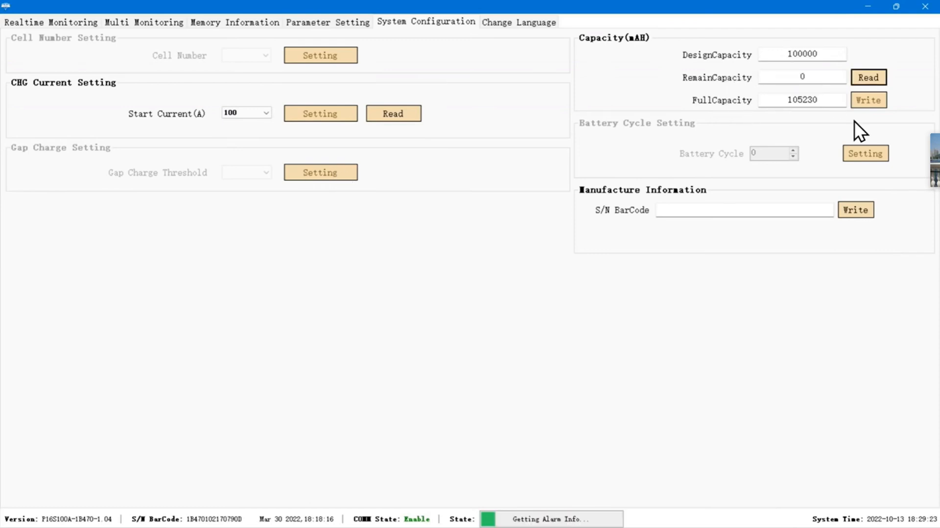
{"action": "left_click", "coordinate": [51, 22]}
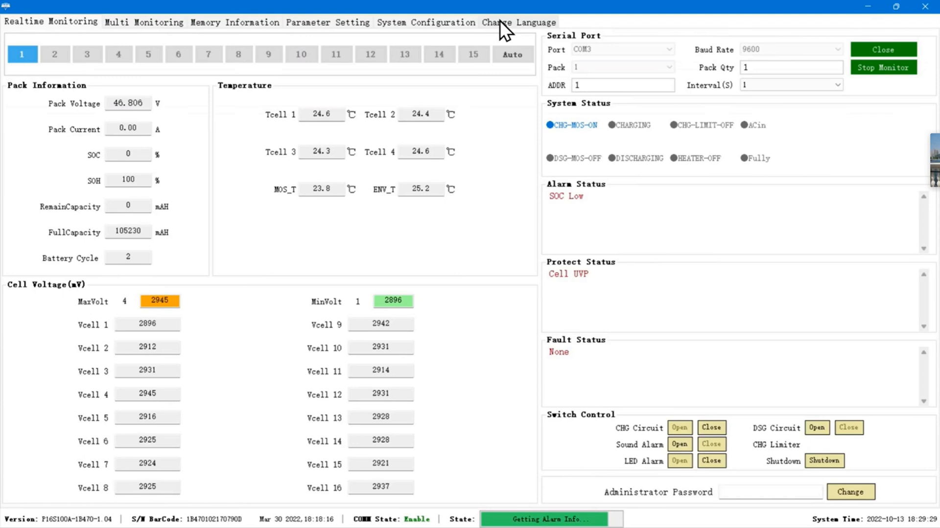
Step: Bring up the Change Language dialog with English currently selected
{"action": "left_click", "coordinate": [518, 22]}
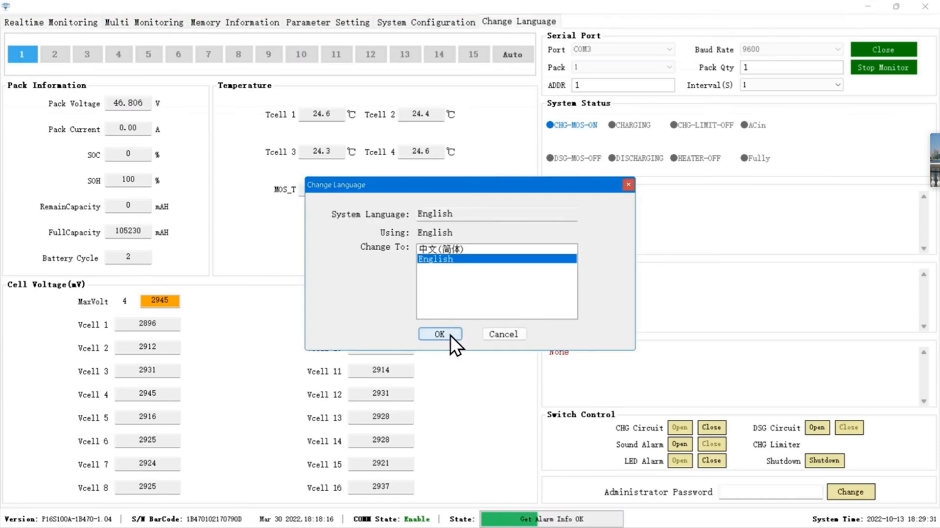